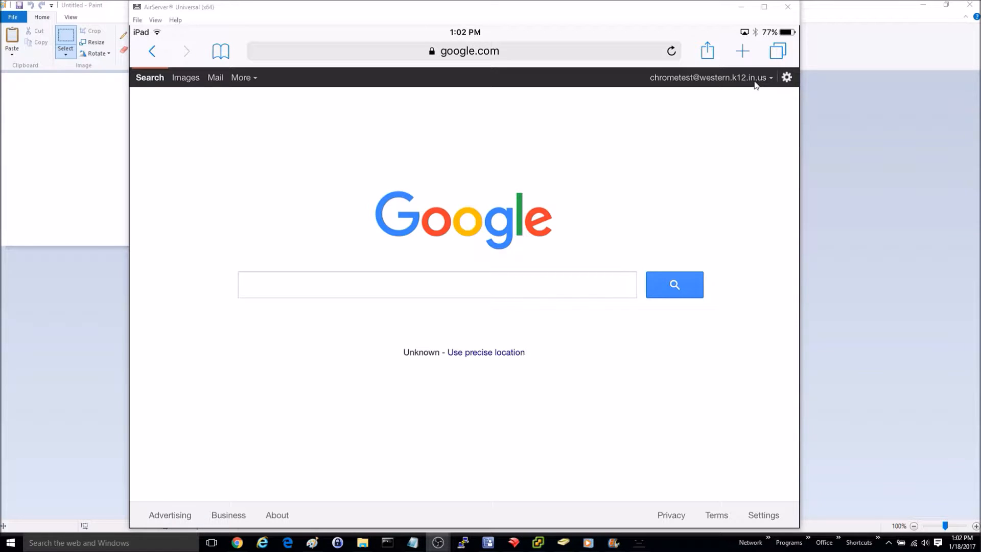
- From the Google home page, reach the signed-in account's My Account overview via the account dropdown
left_click(706, 77)
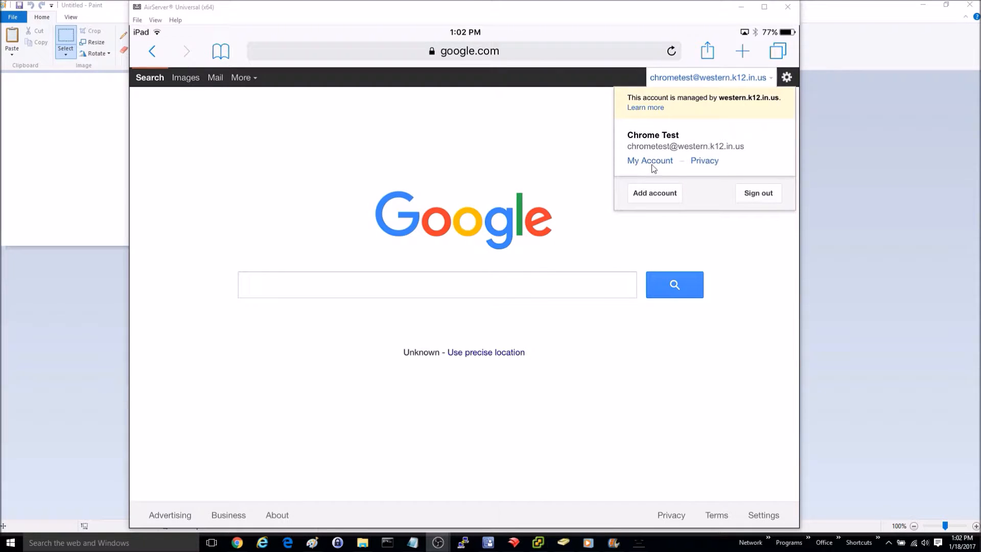
left_click(649, 160)
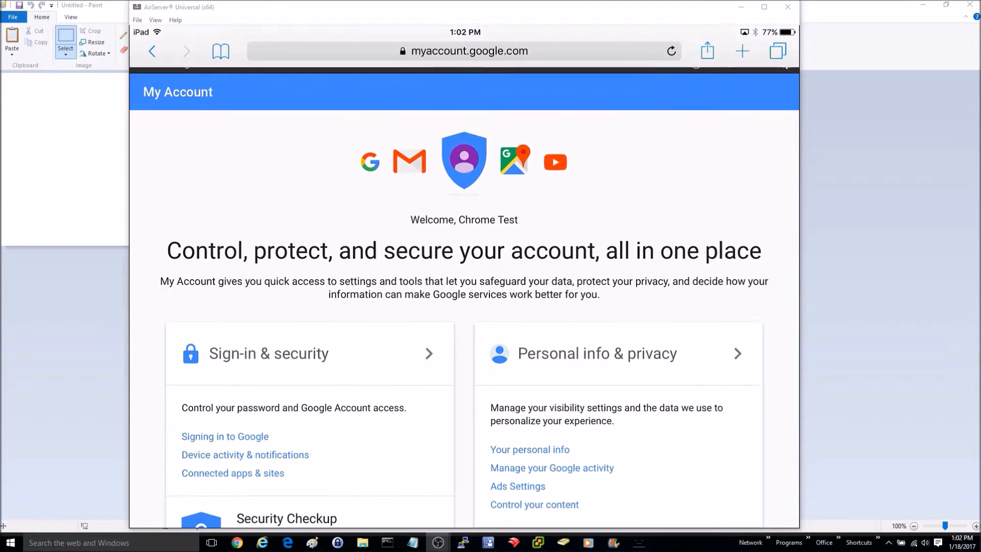
- Enter Sign-in & security and start the password change, landing on the re-enter-password prompt
scroll("down", 3)
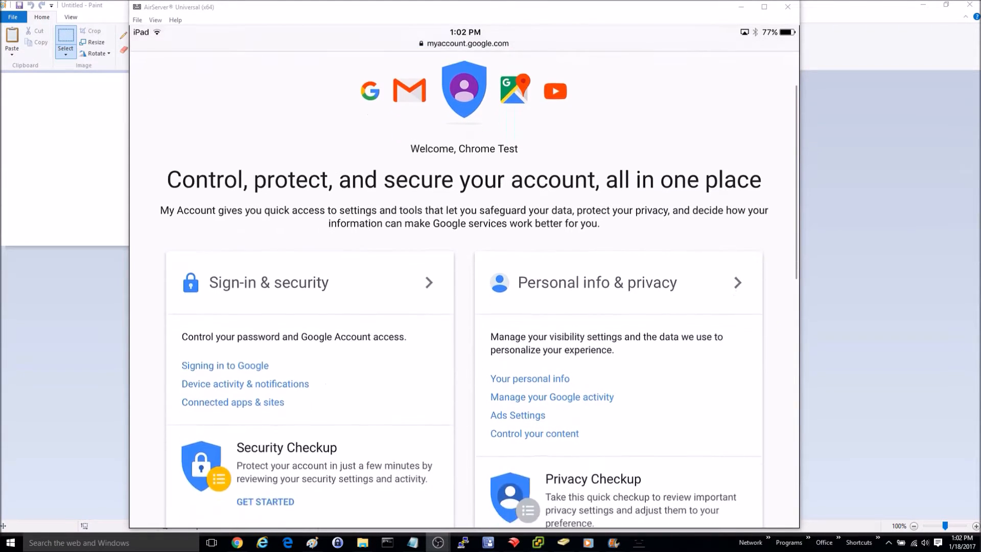
scroll("down", 3)
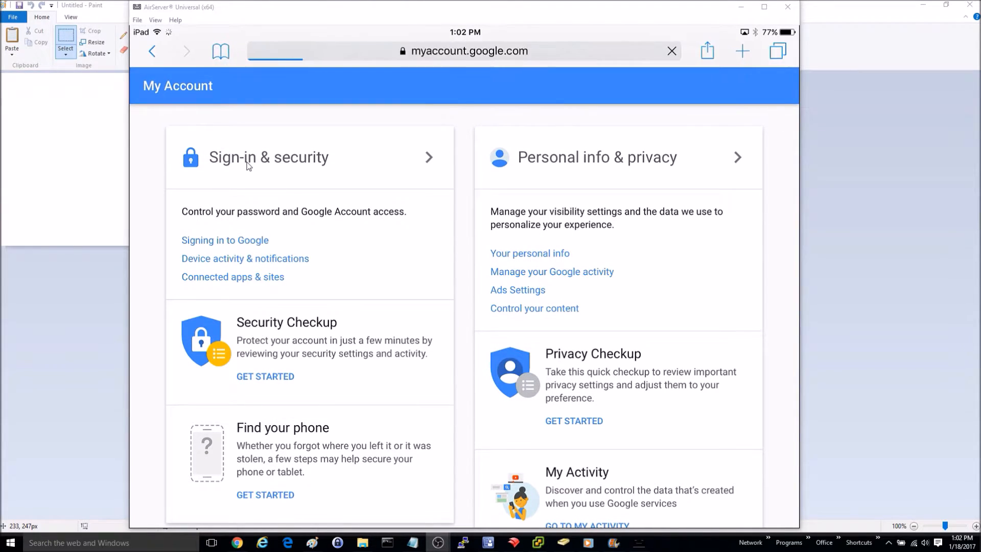
left_click(268, 157)
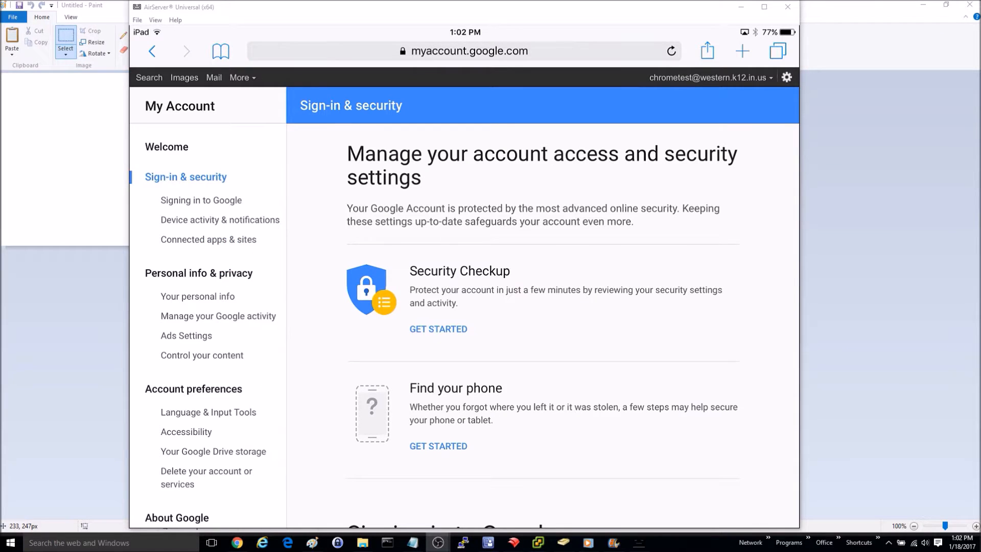
scroll("down", 3)
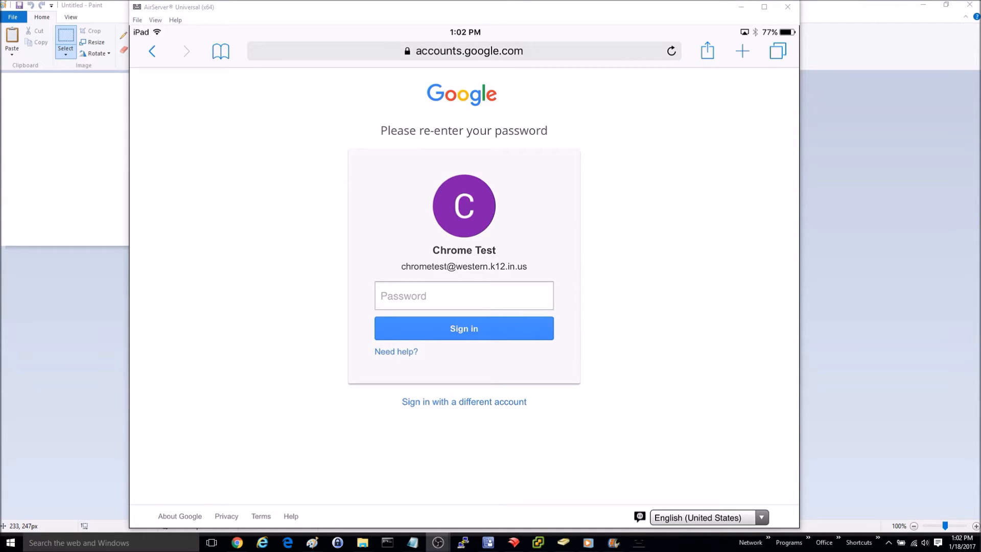
- Confirm identity with Sign in and focus the New password field so the keyboard appears
left_click(464, 296)
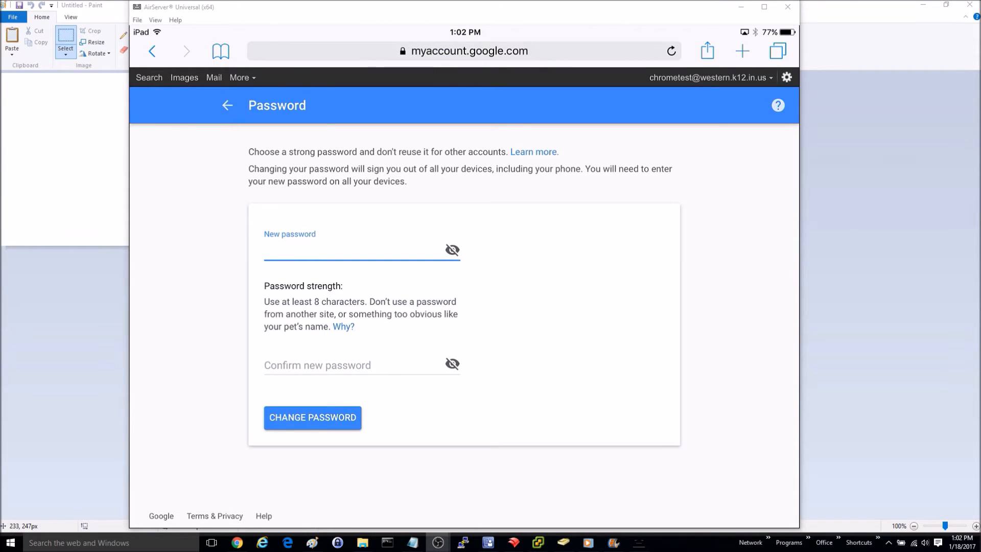
left_click(361, 249)
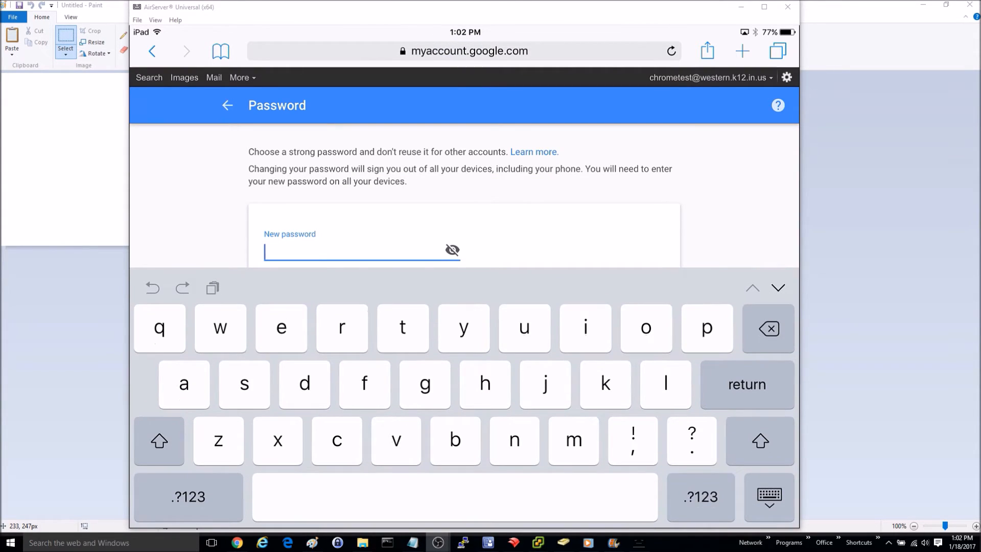